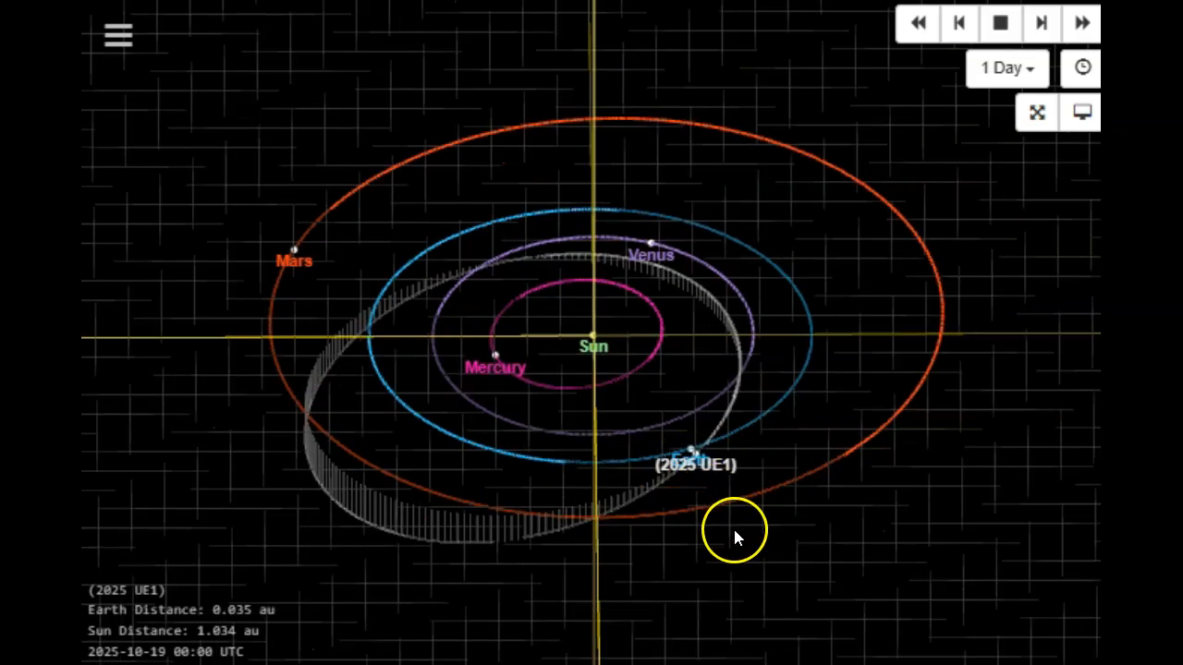
mouse_move(751, 539)
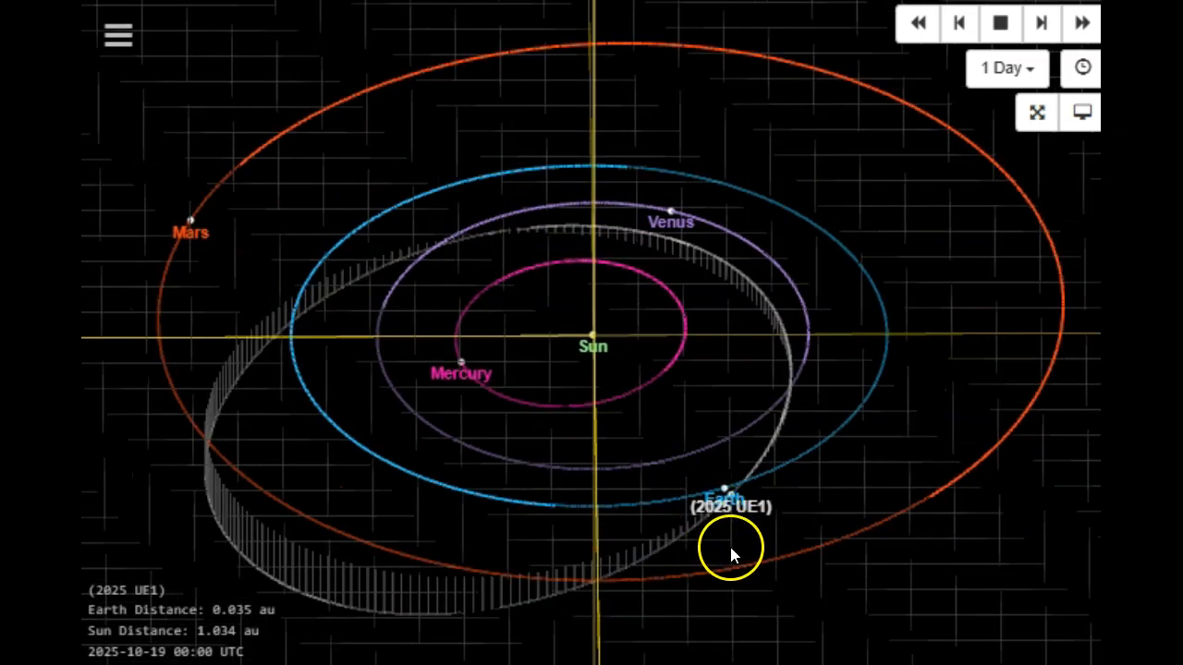
mouse_move(771, 503)
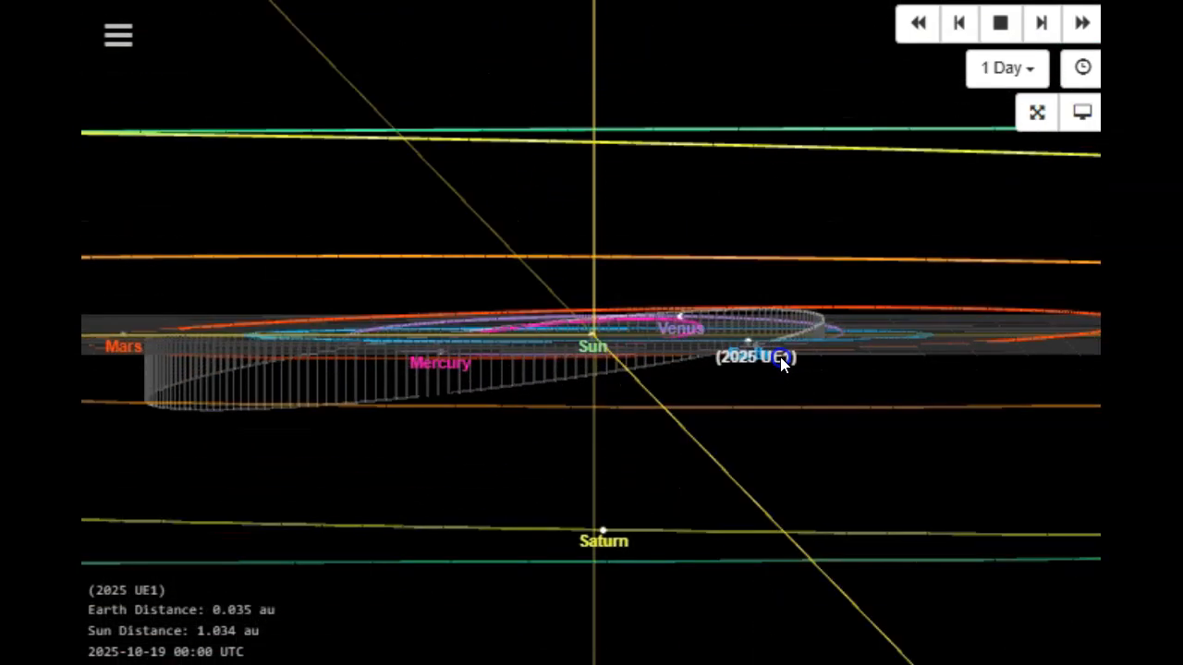
Tilt the 3D orbit diagram to an oblique view of 2025 UE1's orbit against the planets' plane.
drag(781, 361, 749, 435)
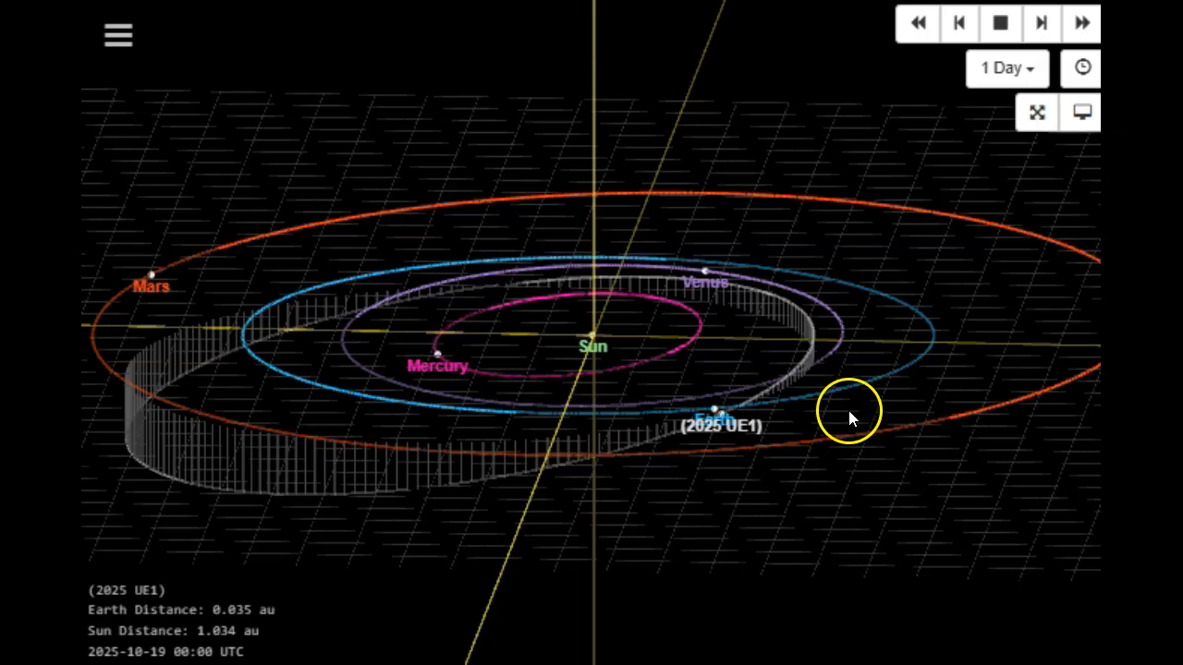
mouse_move(869, 410)
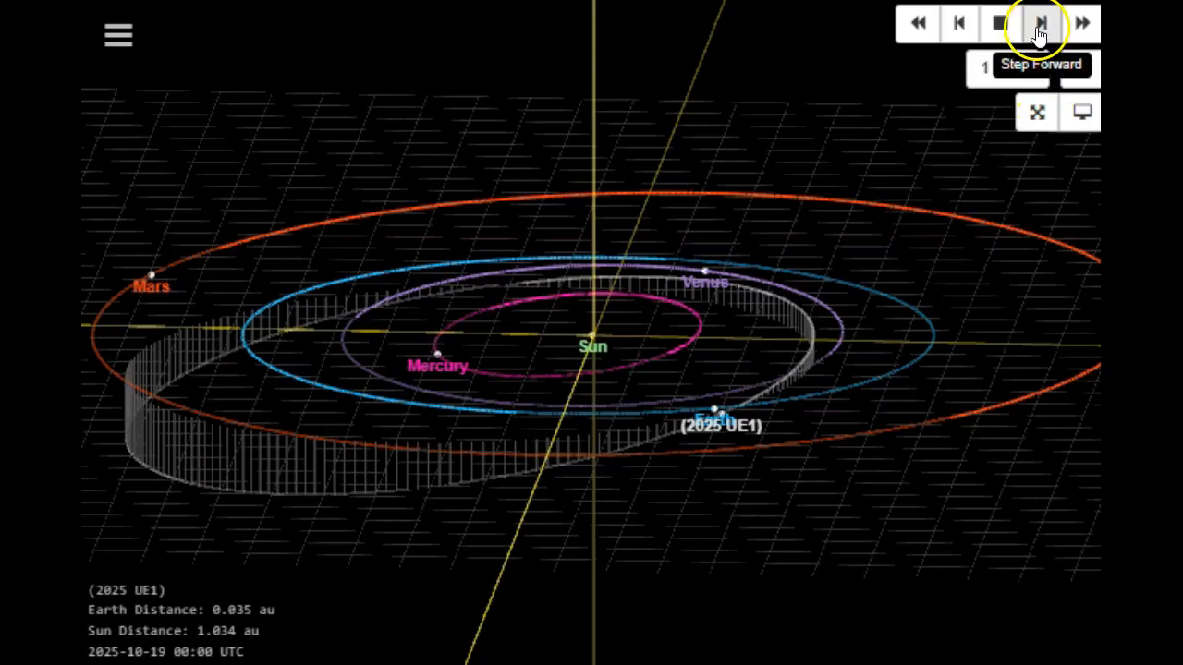
Step the simulation from Oct 19 to Oct 23, 2025, then show 2025 UE1's orbital elements.
click(1041, 24)
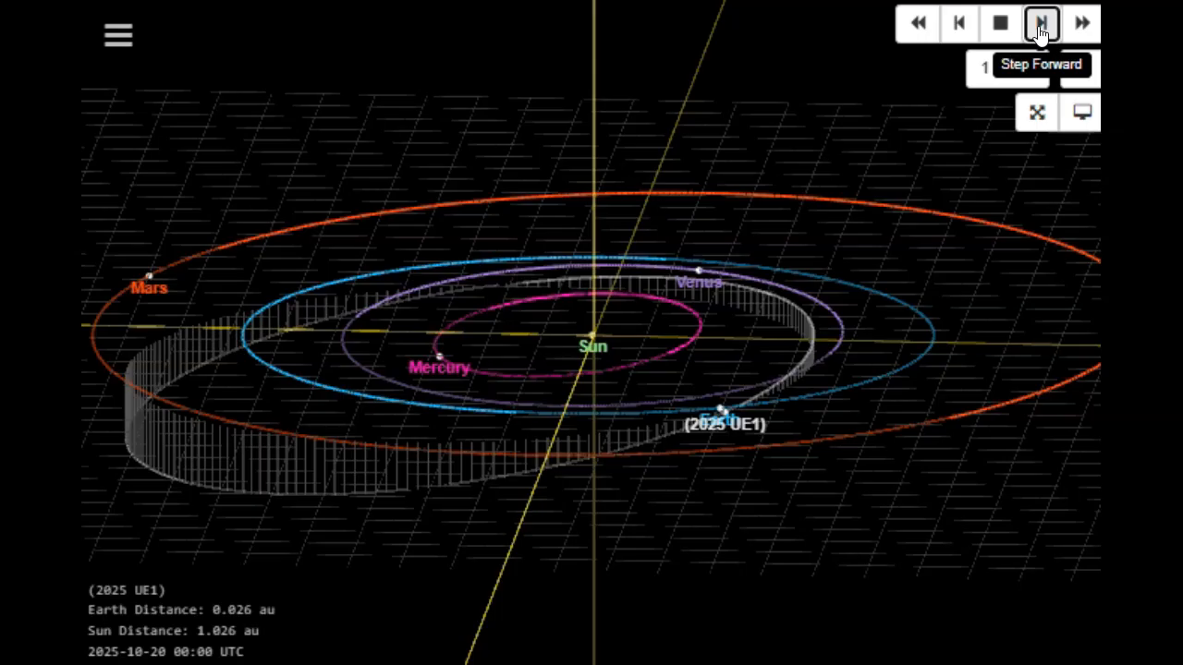
click(1041, 23)
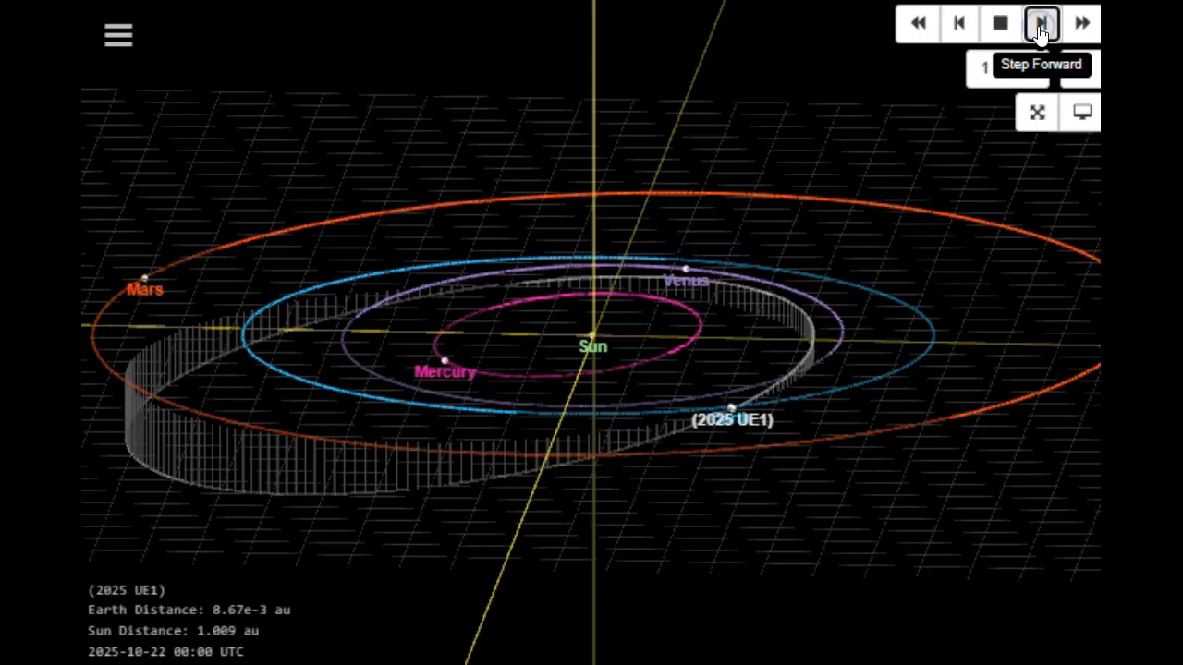
click(1042, 24)
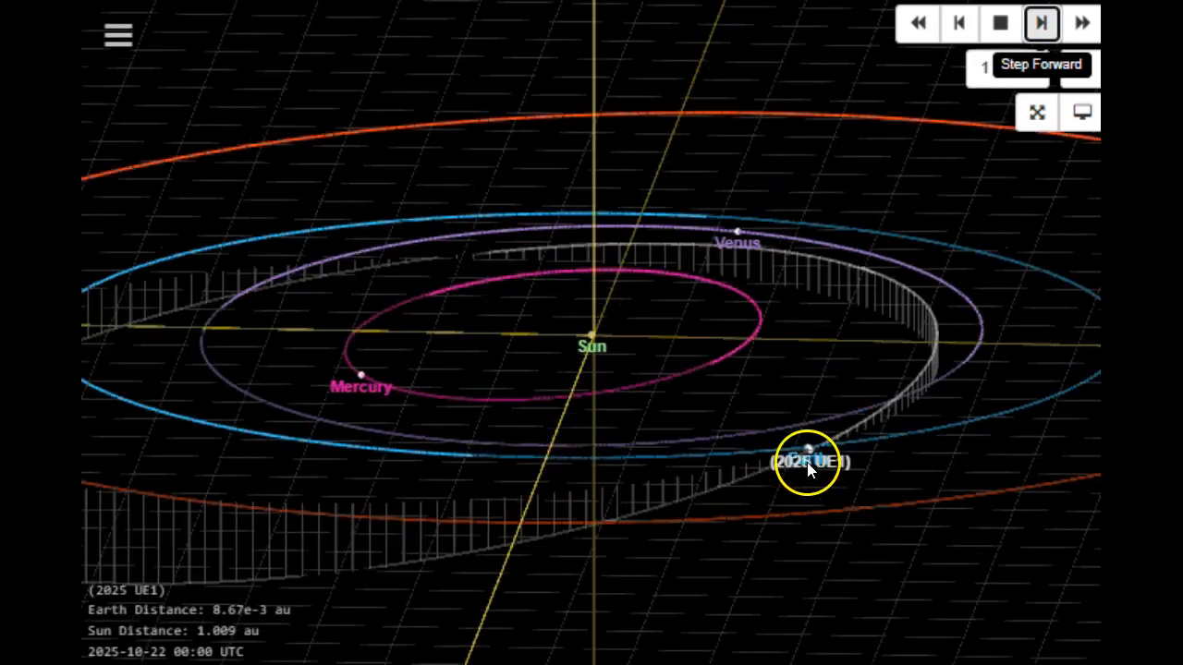
click(1040, 23)
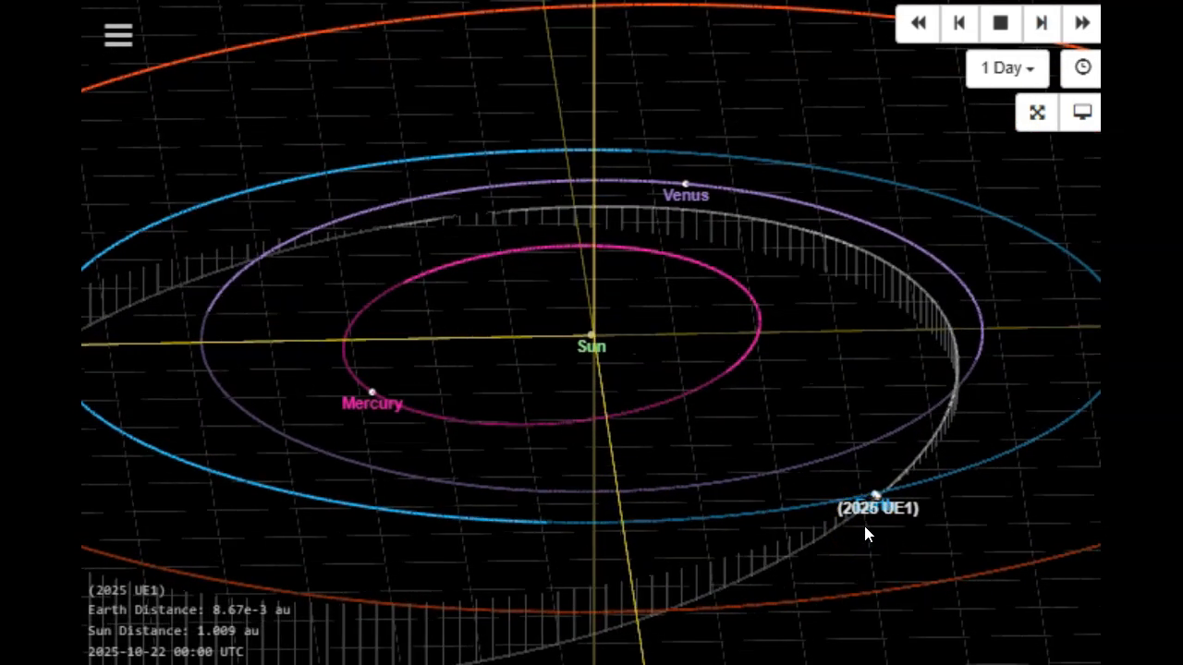
click(1040, 23)
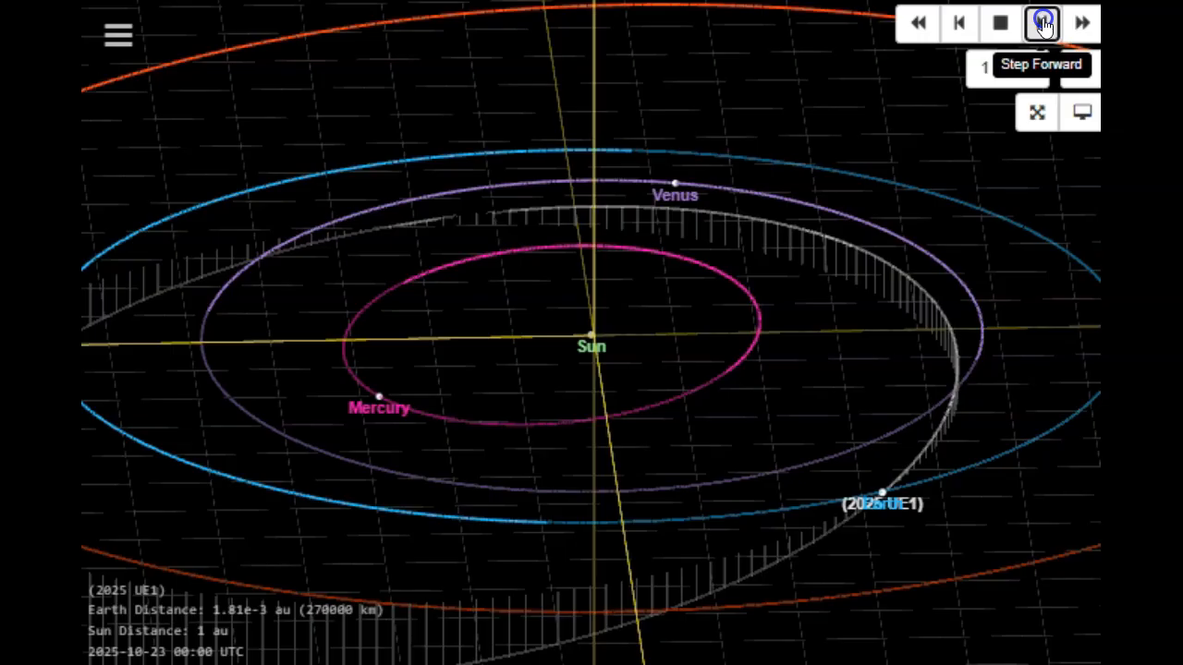
click(1042, 23)
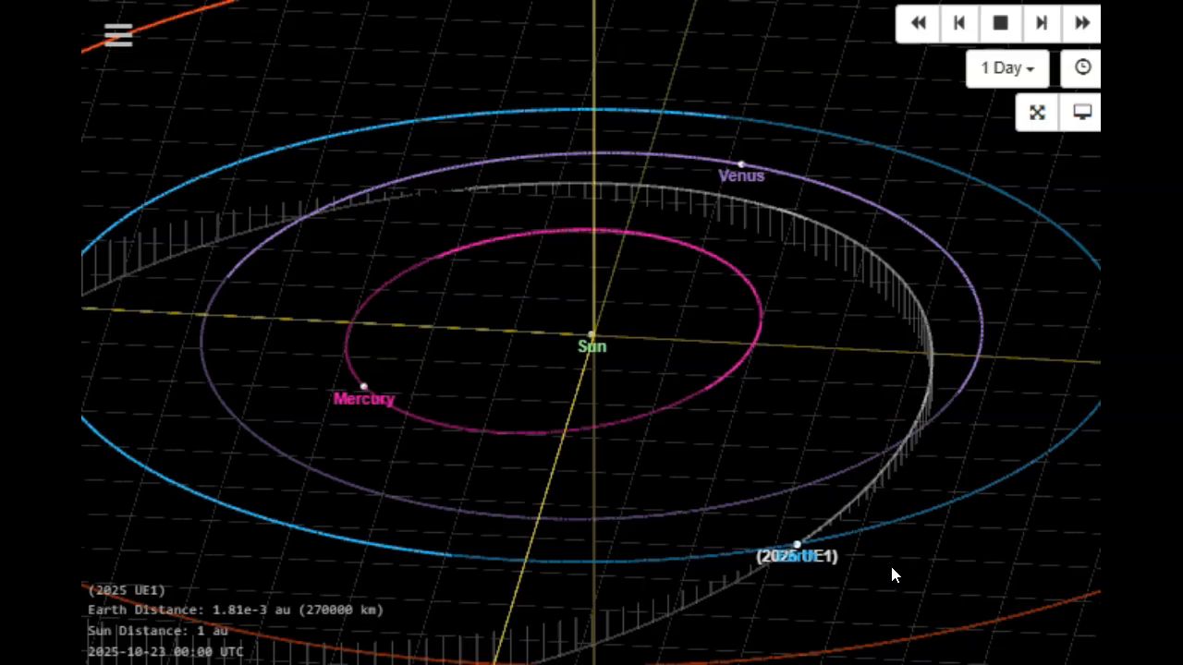
click(904, 536)
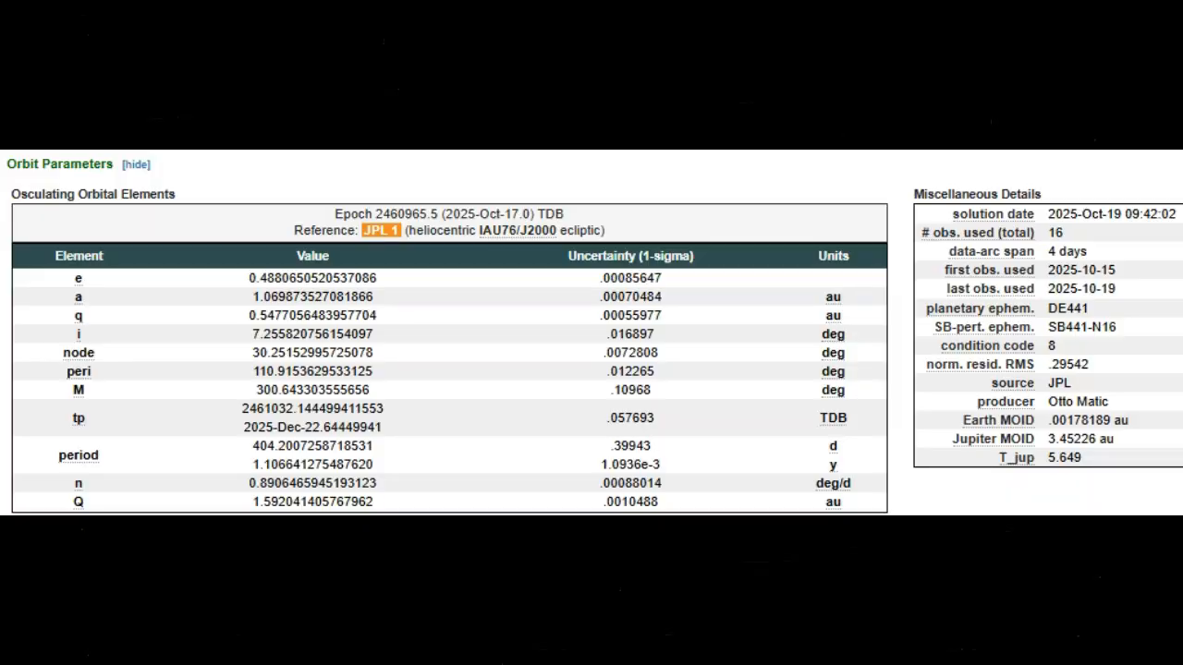
mouse_move(1127, 231)
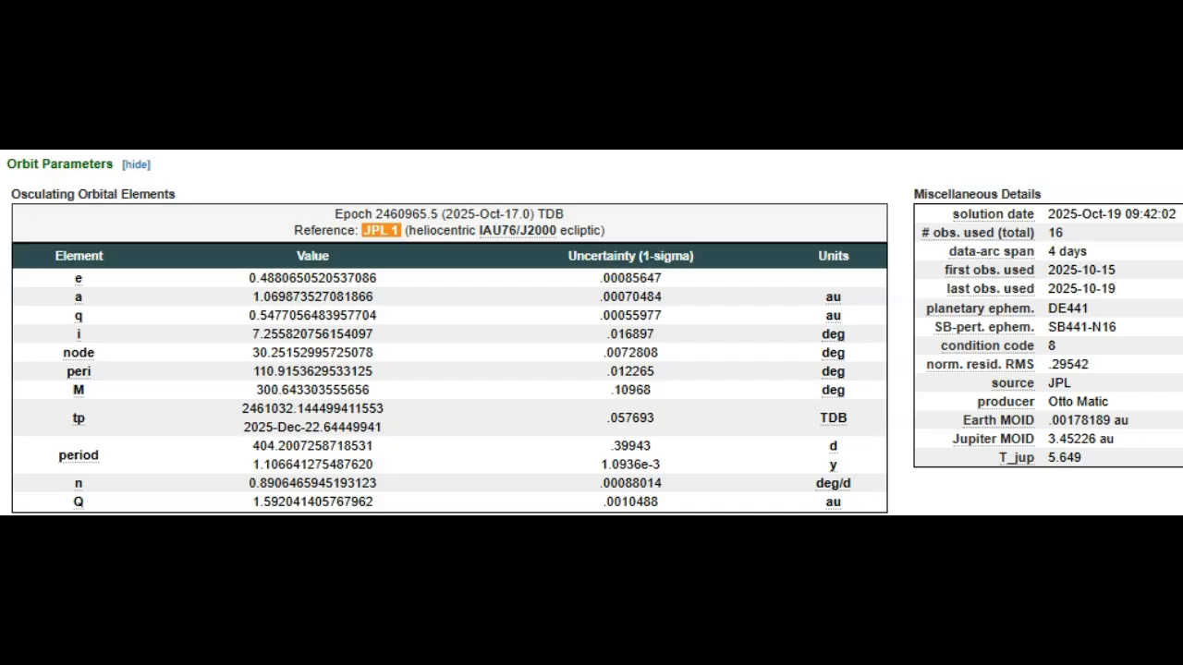
mouse_move(987, 345)
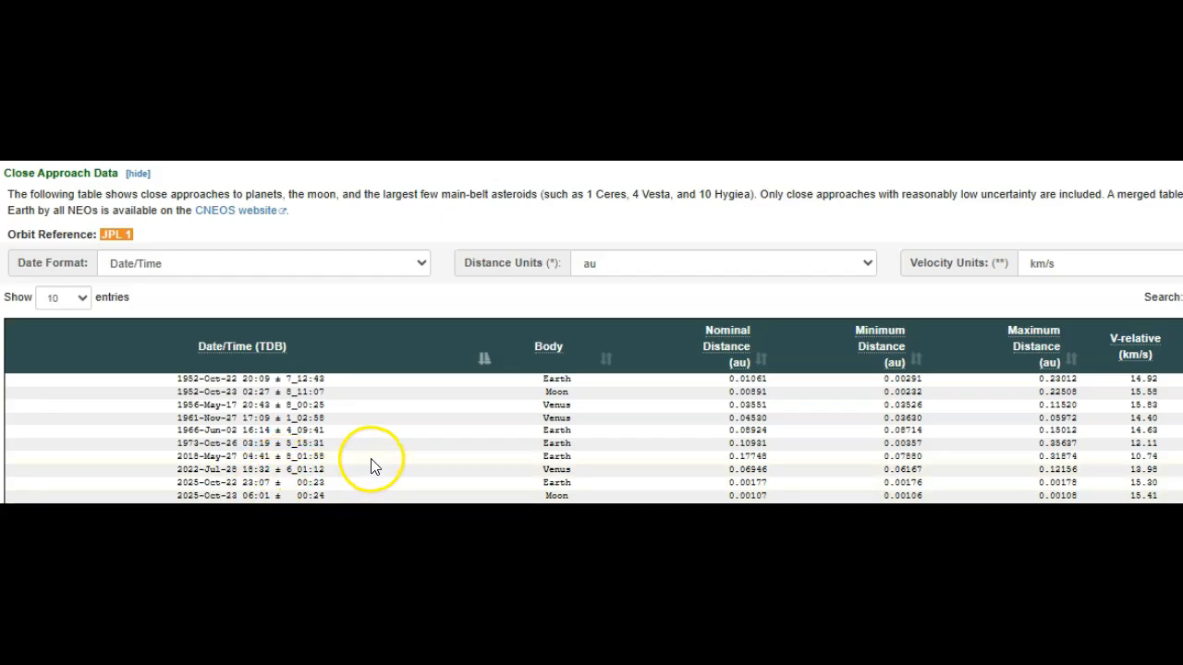
mouse_move(374, 473)
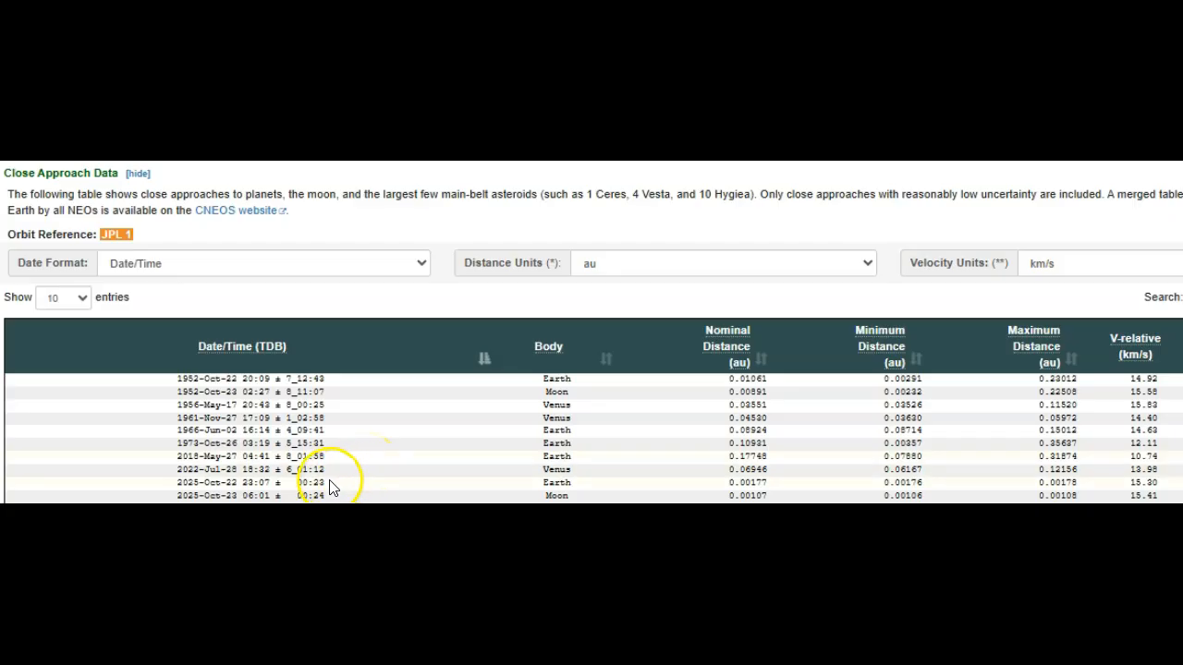
mouse_move(370, 488)
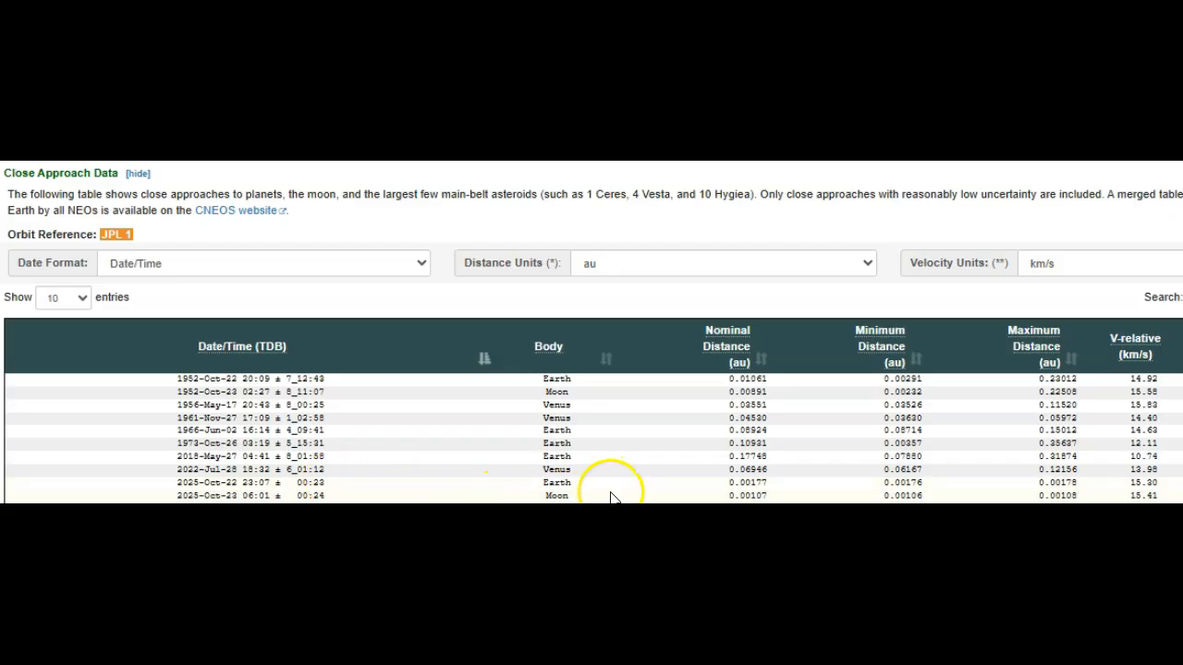
mouse_move(752, 488)
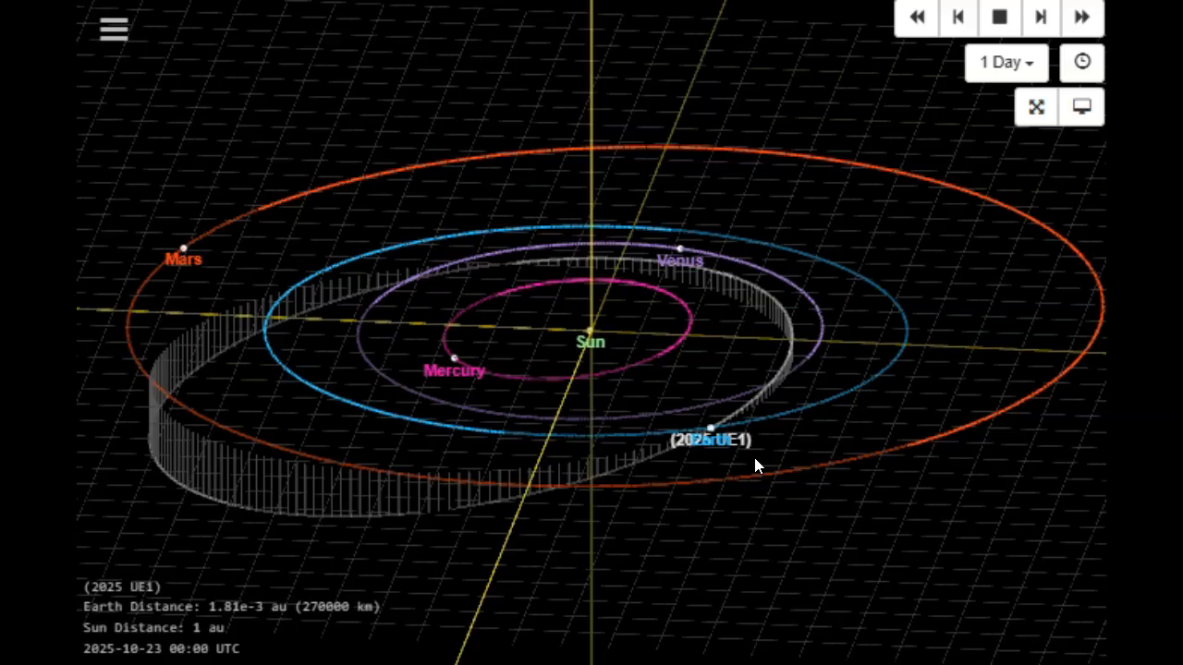
mouse_move(758, 465)
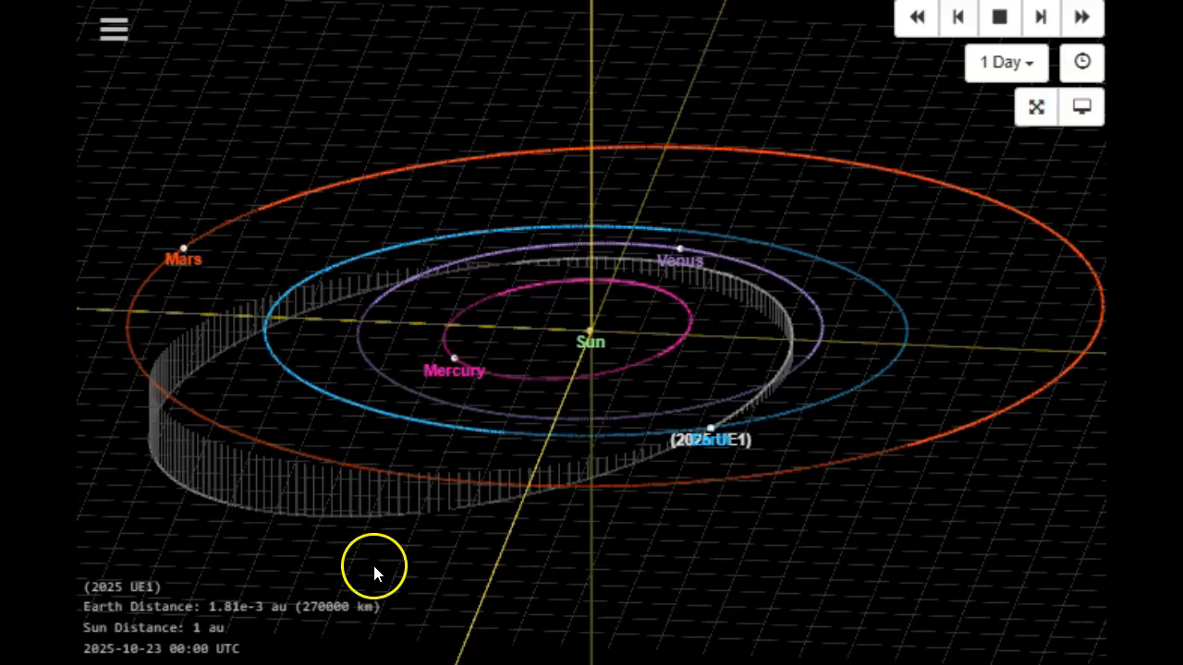
mouse_move(205, 641)
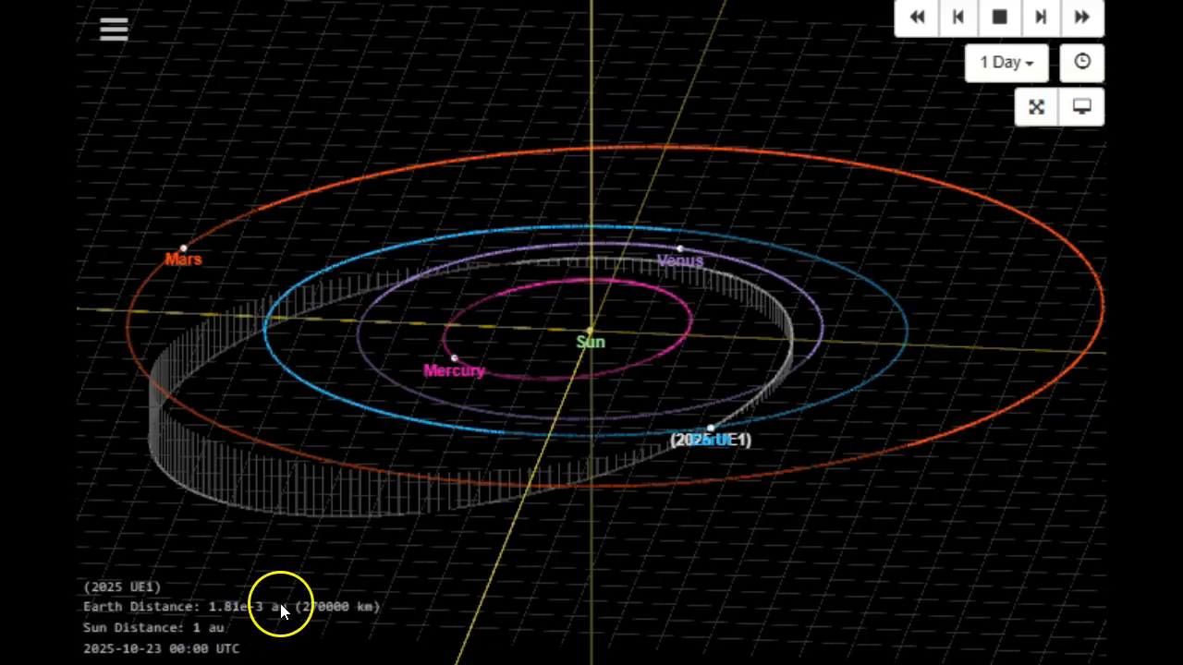
mouse_move(753, 457)
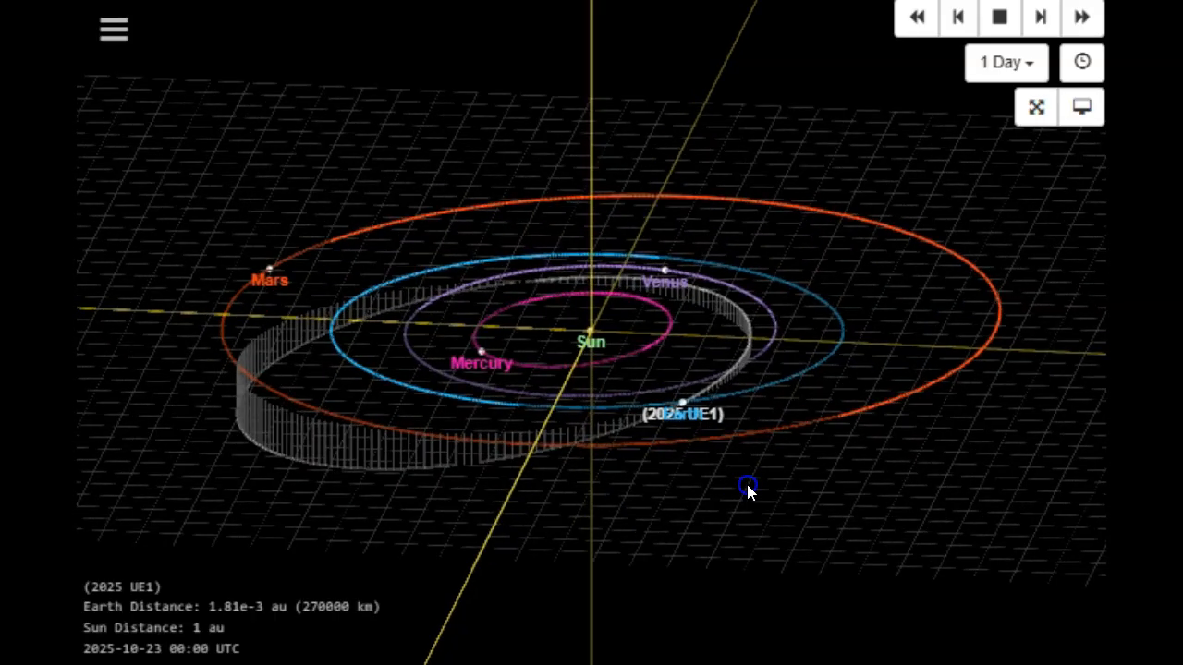
drag(748, 490, 855, 490)
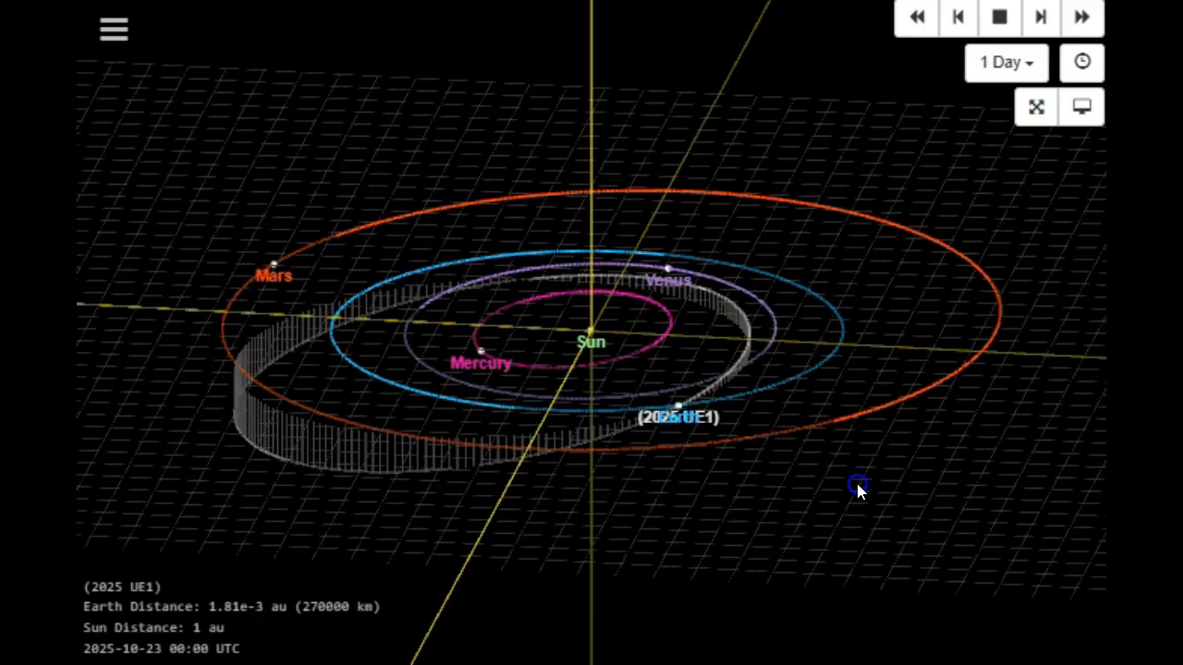
drag(858, 488, 809, 513)
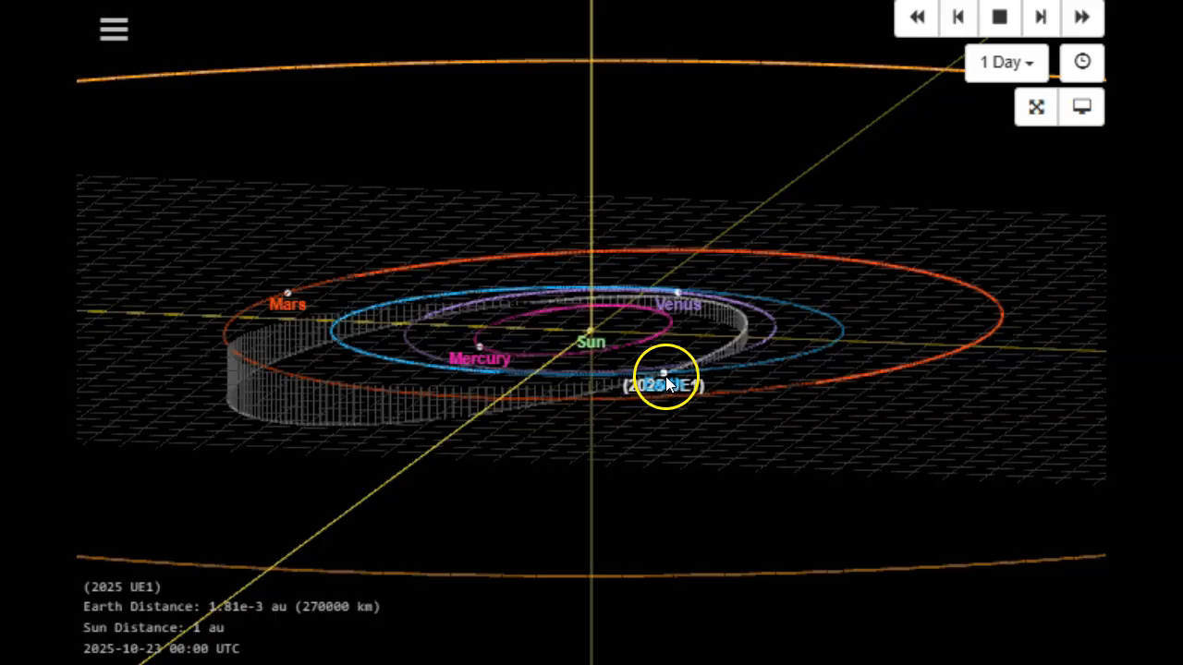
mouse_move(675, 418)
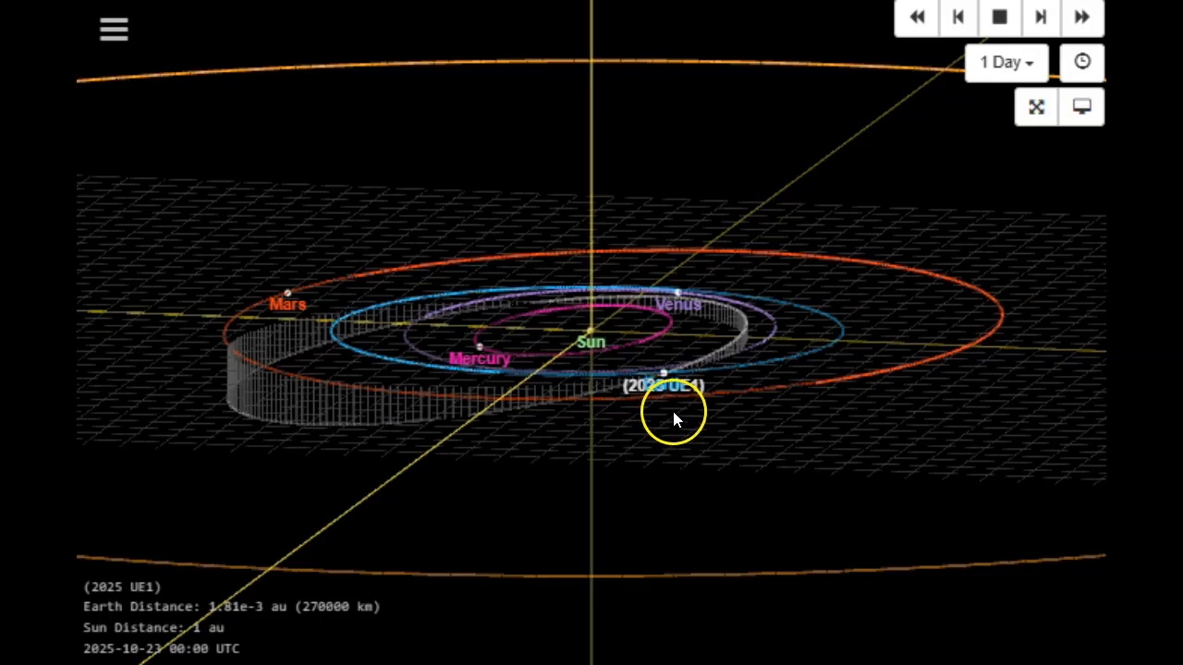
drag(674, 416, 684, 515)
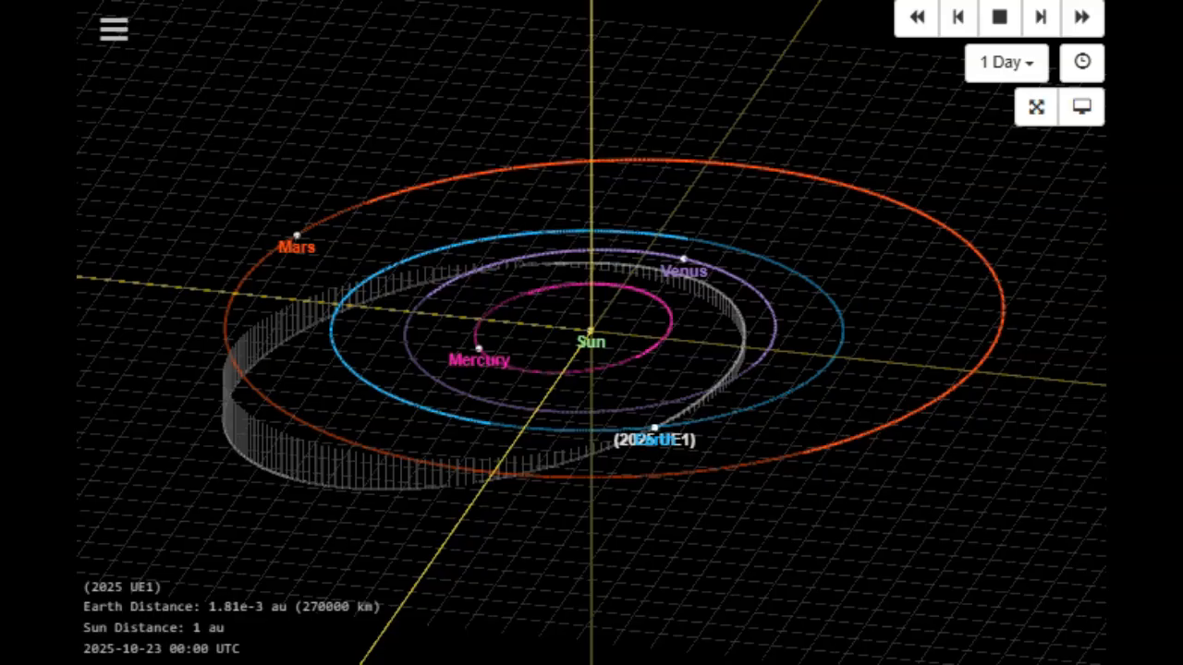
mouse_move(514, 554)
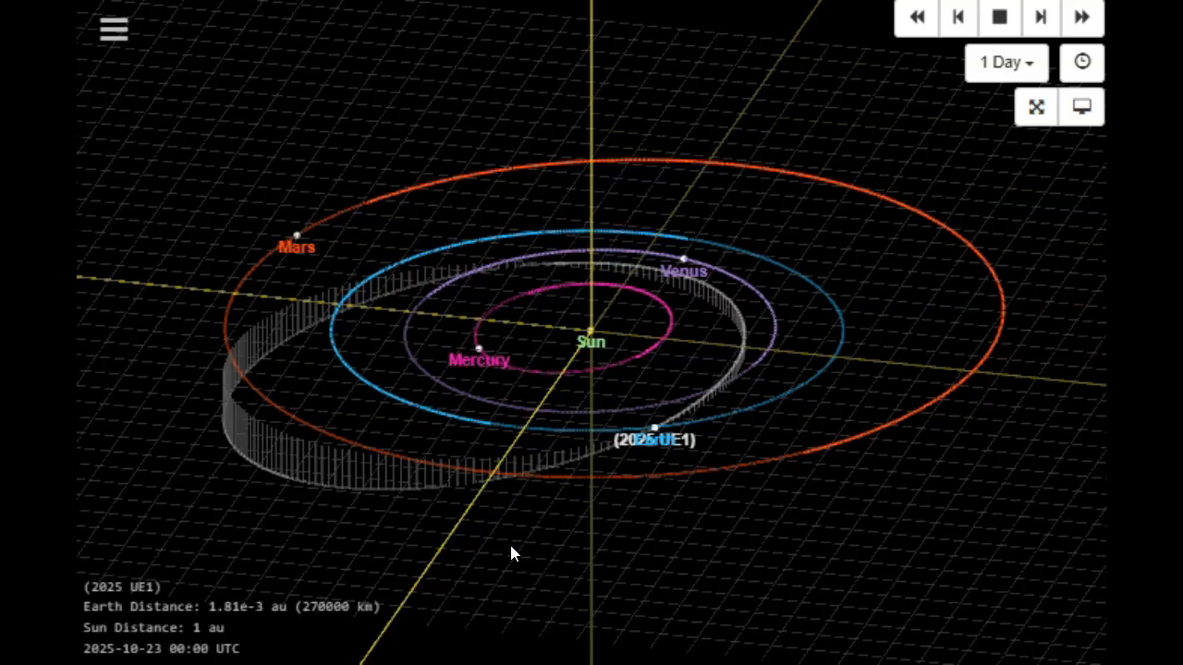
mouse_move(531, 541)
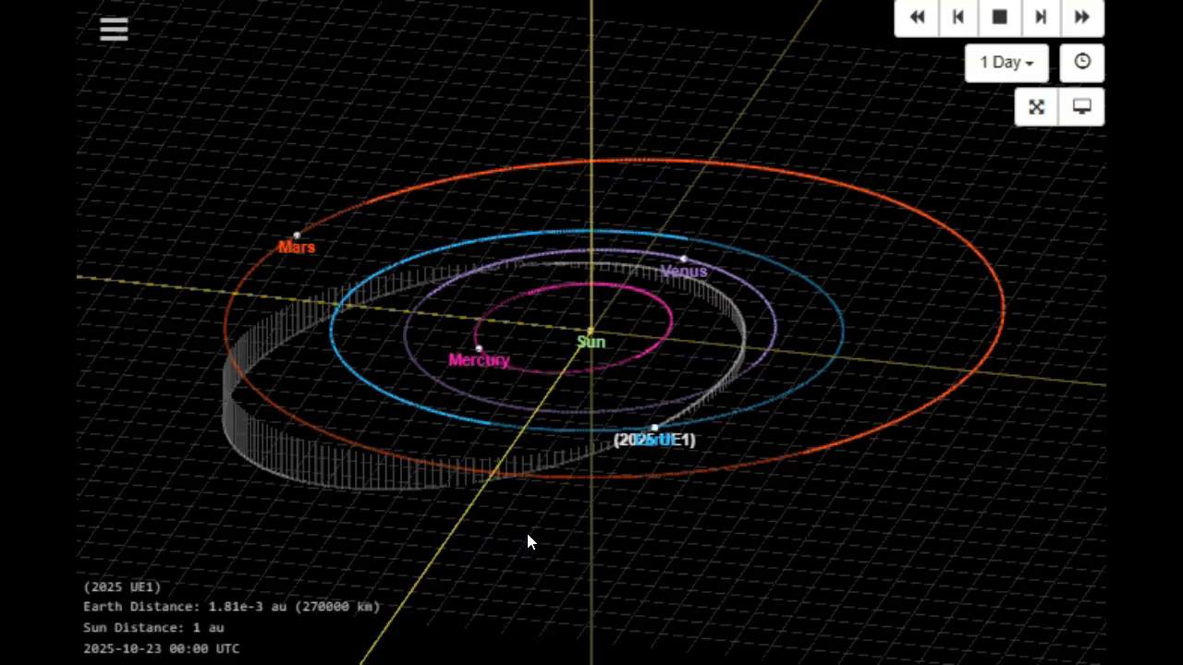
mouse_move(536, 537)
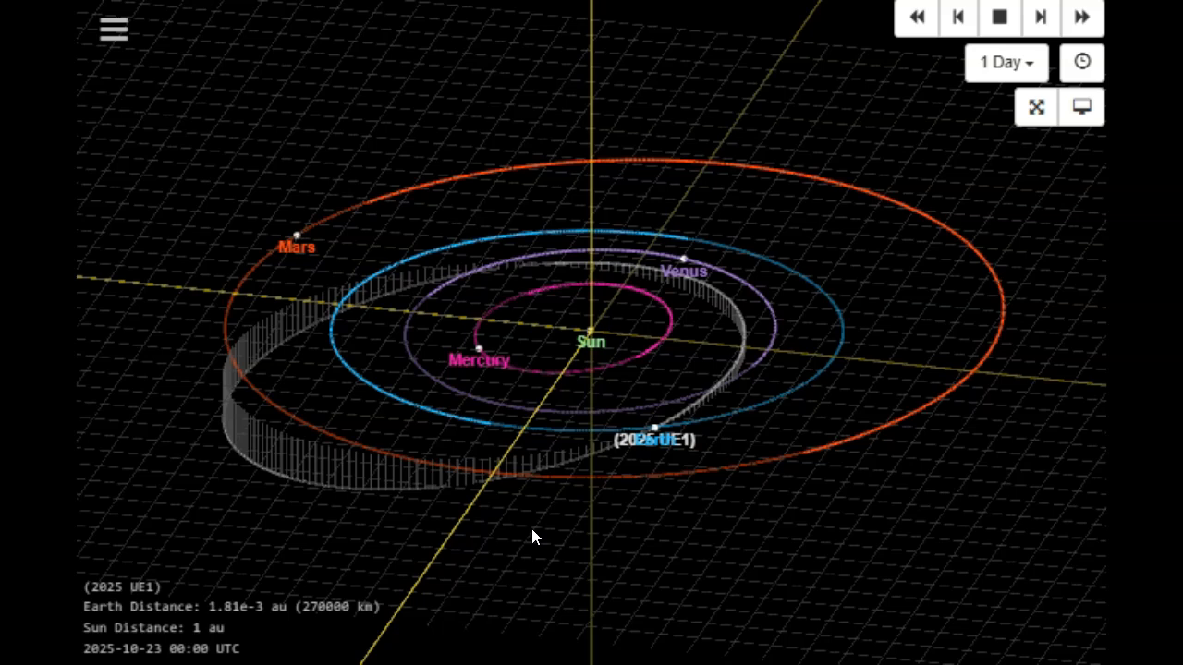
mouse_move(541, 525)
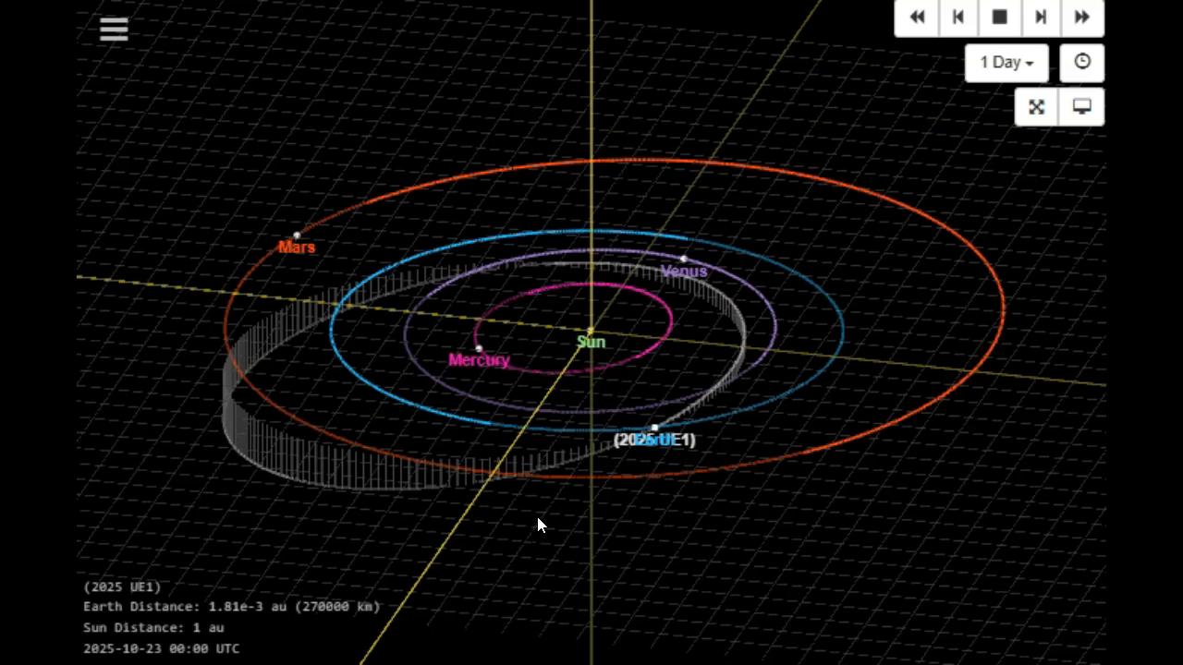